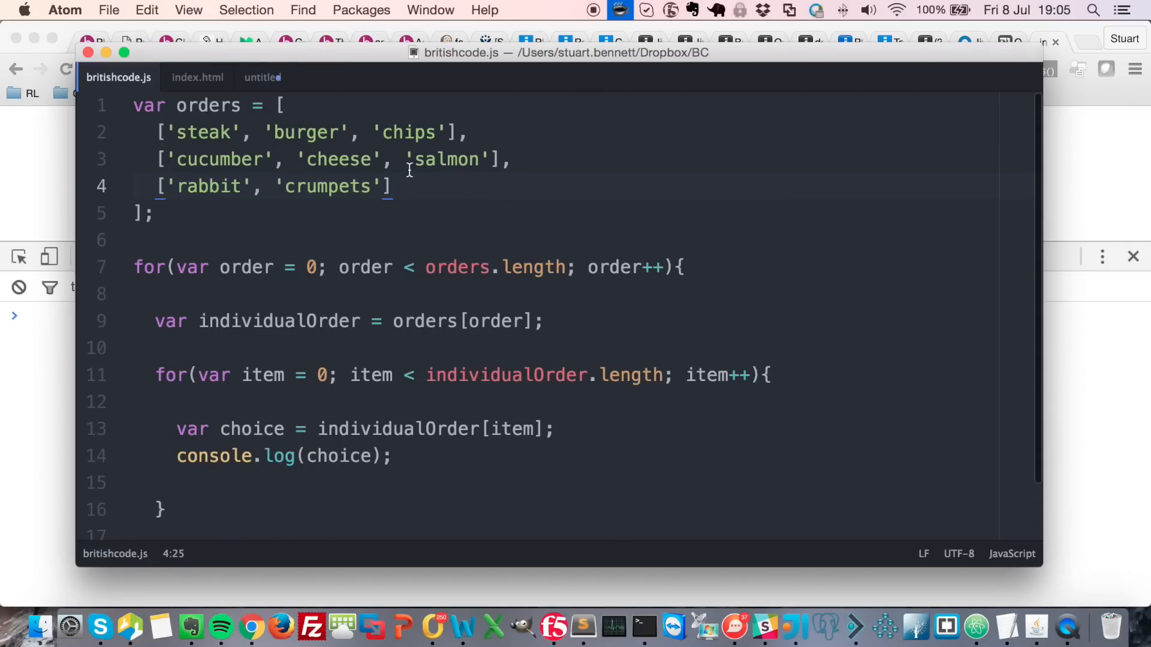
Step: Glance at index.html, return to britishcode.js and place the cursor inside the inner for loop
click(192, 77)
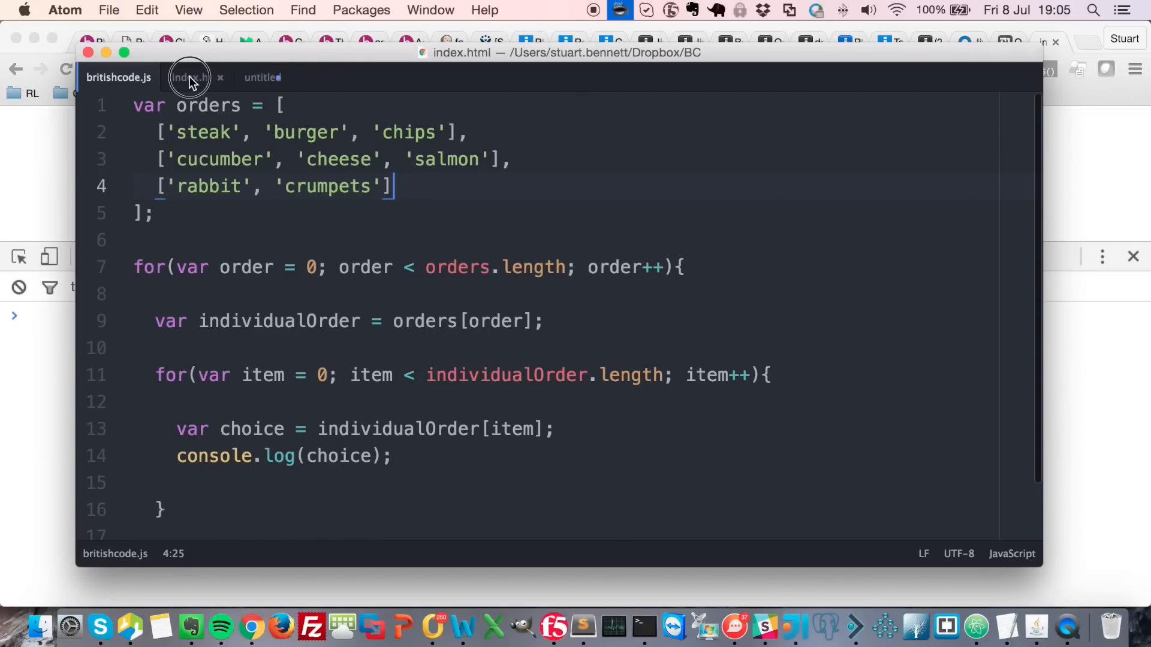
click(190, 77)
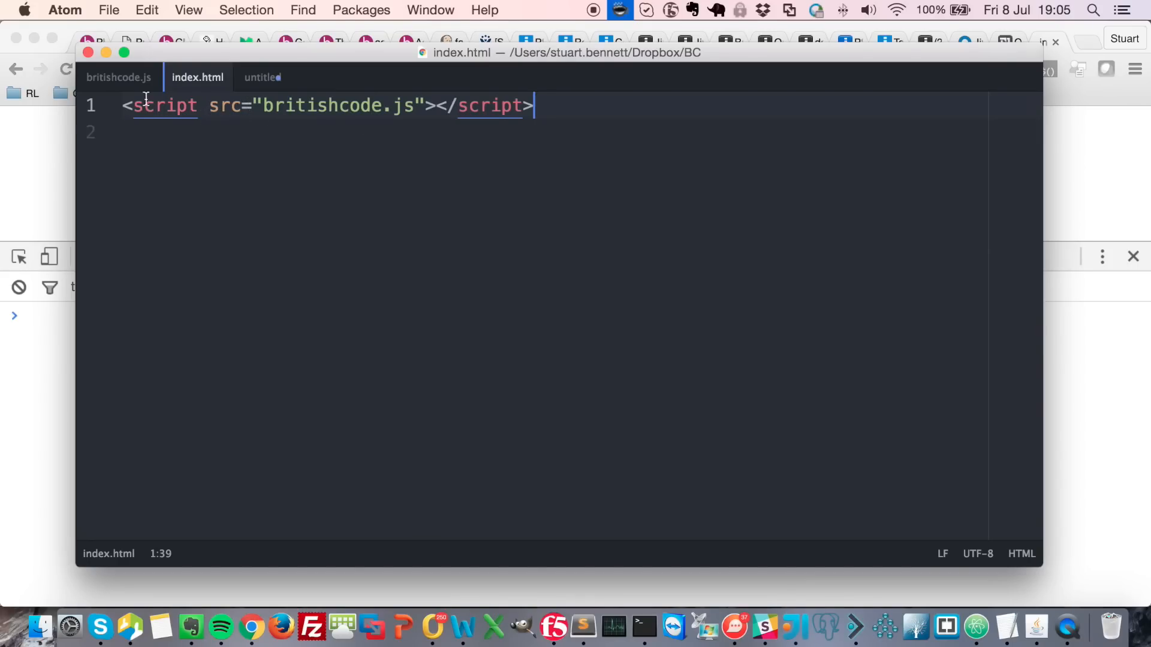
click(118, 77)
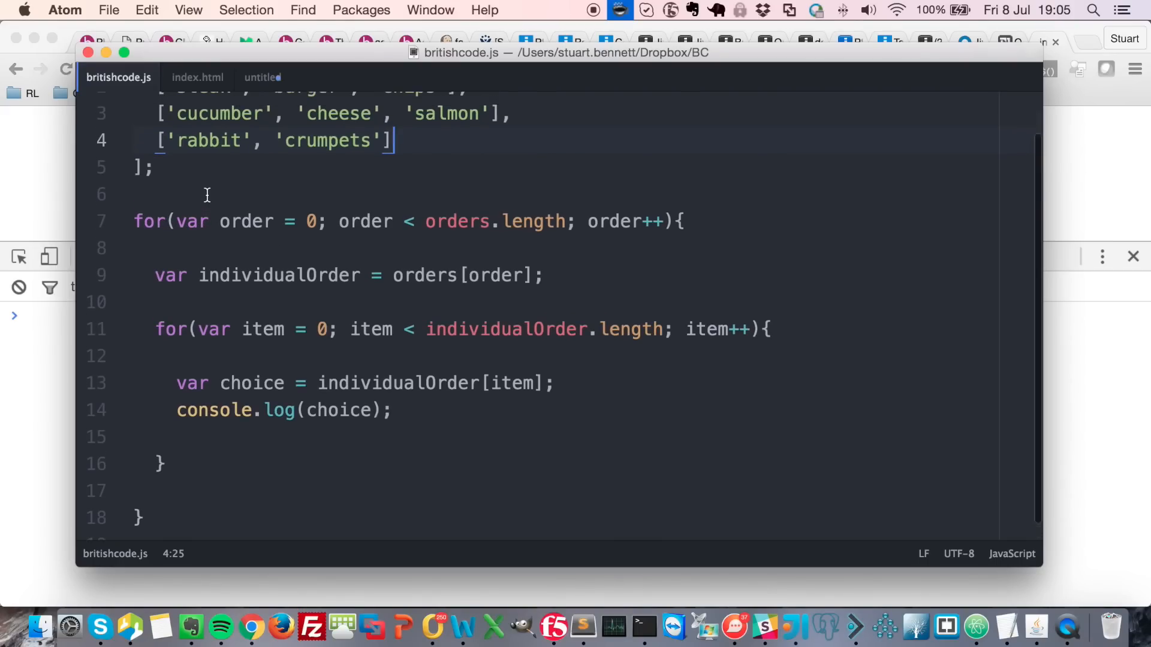
scroll(up, 3)
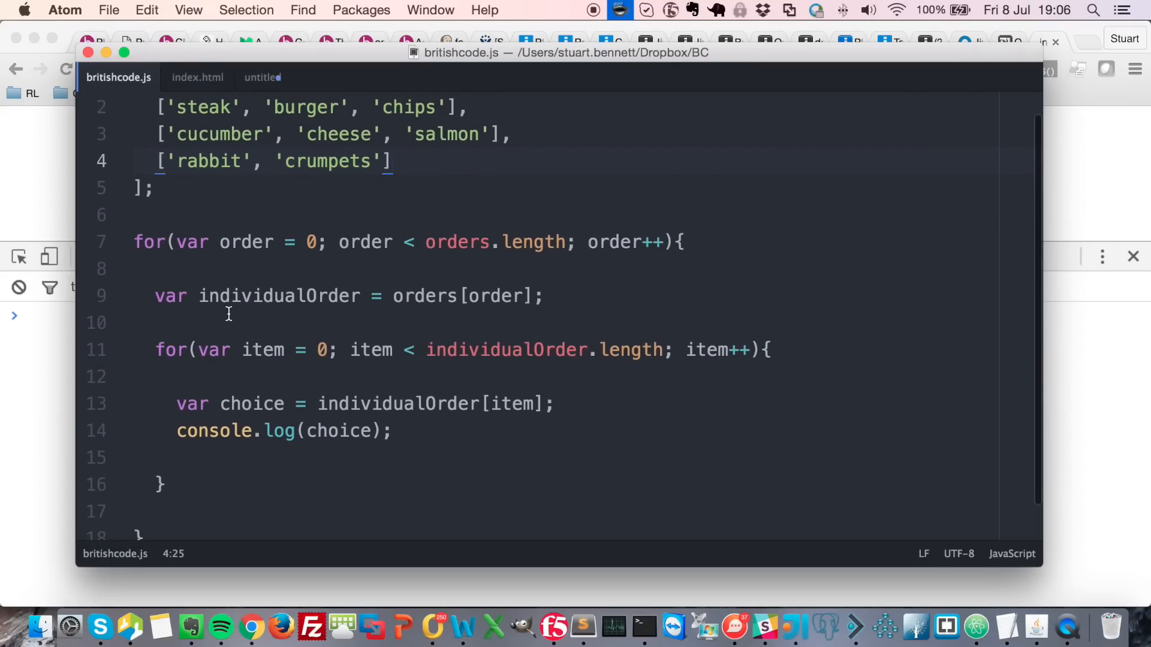
double_click(278, 297)
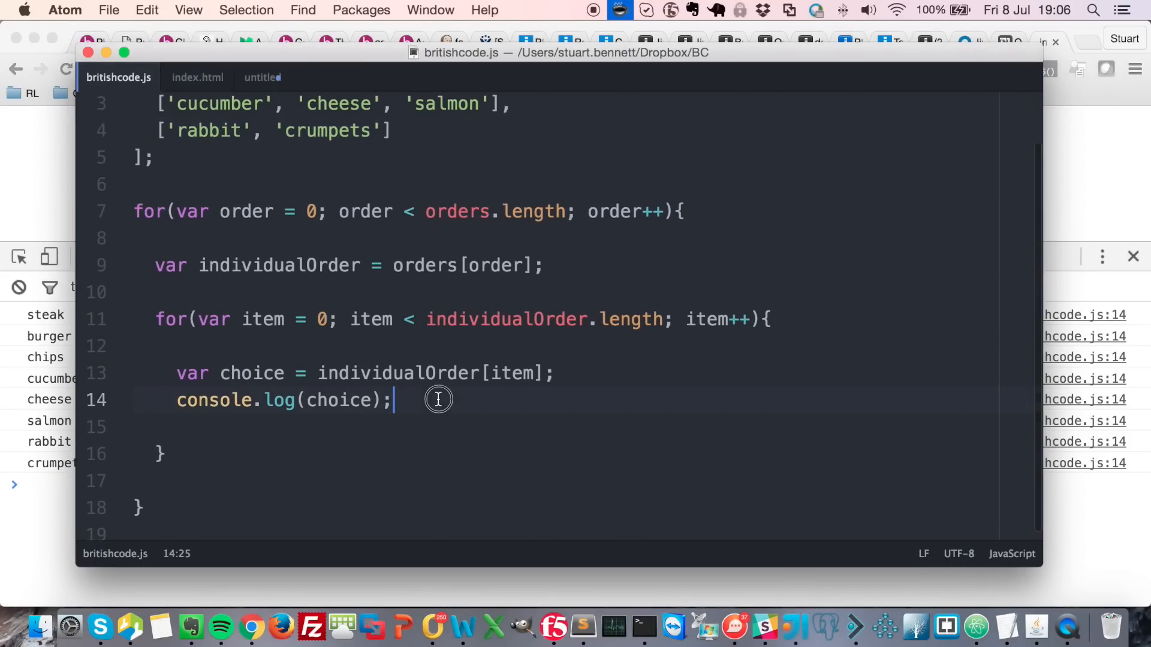
Step: Add if(choice == 'cheese'){ break; } below console.log(choice) in the inner loop
text(if()
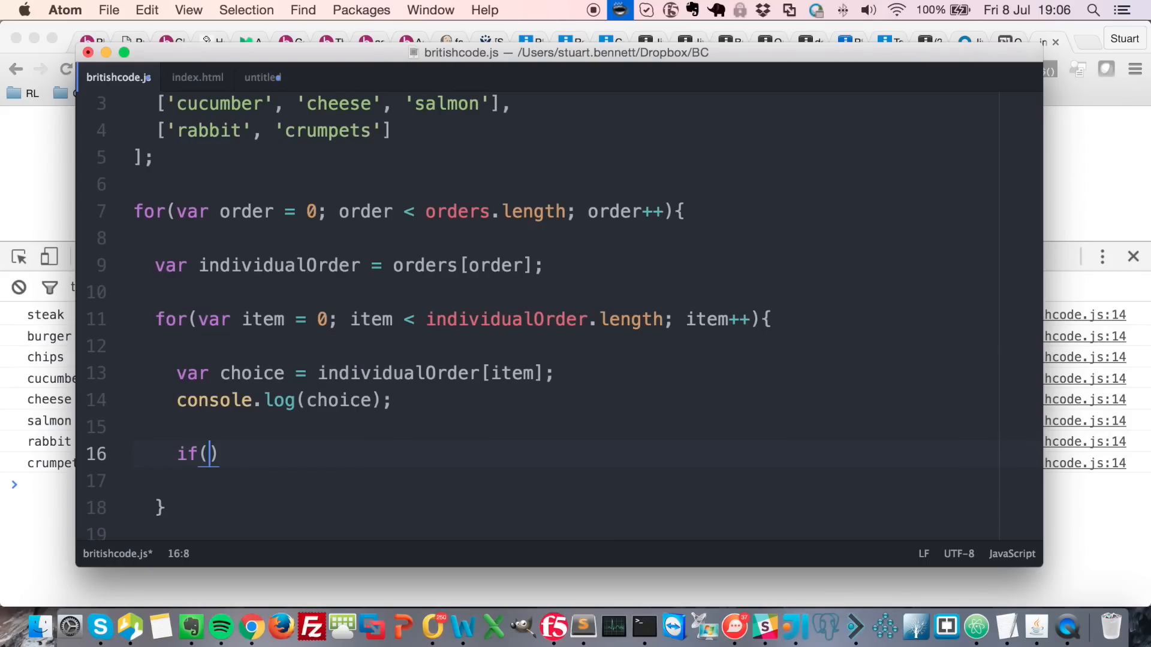
text(choice ==)
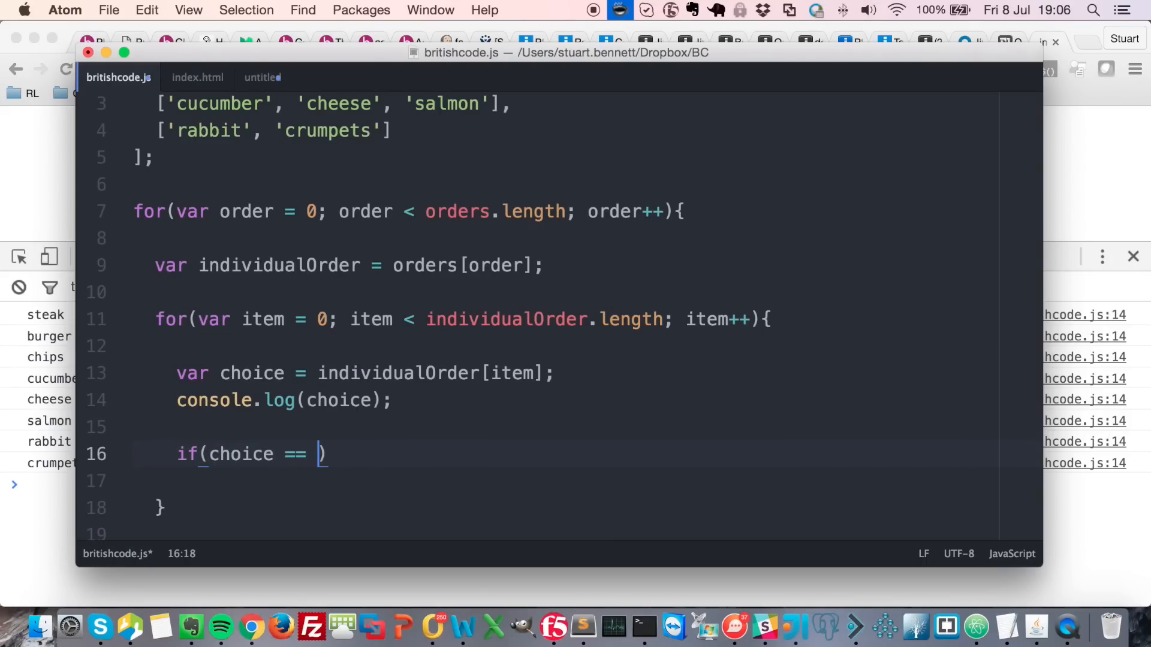
text('cheese'){)
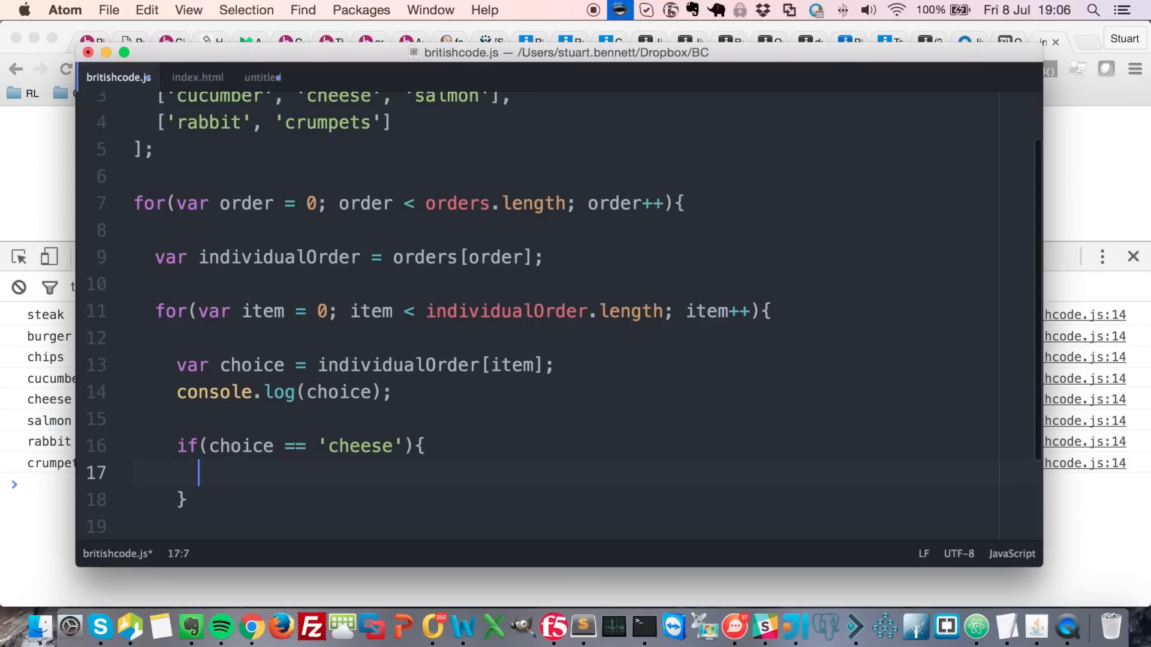
text(break)
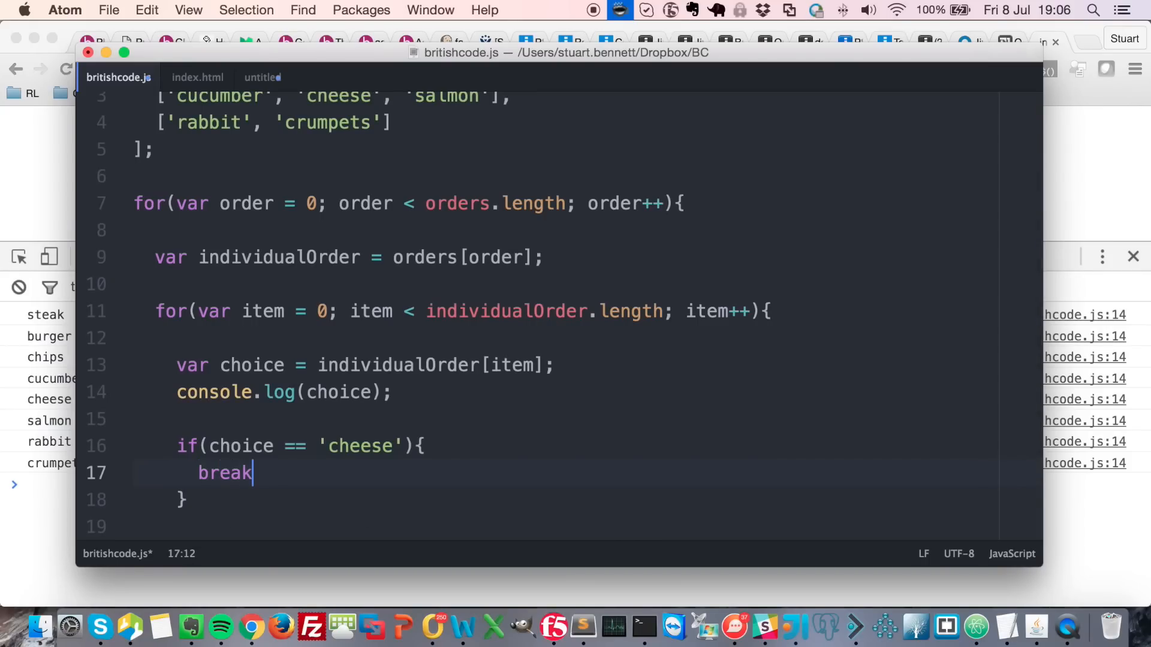
text(;)
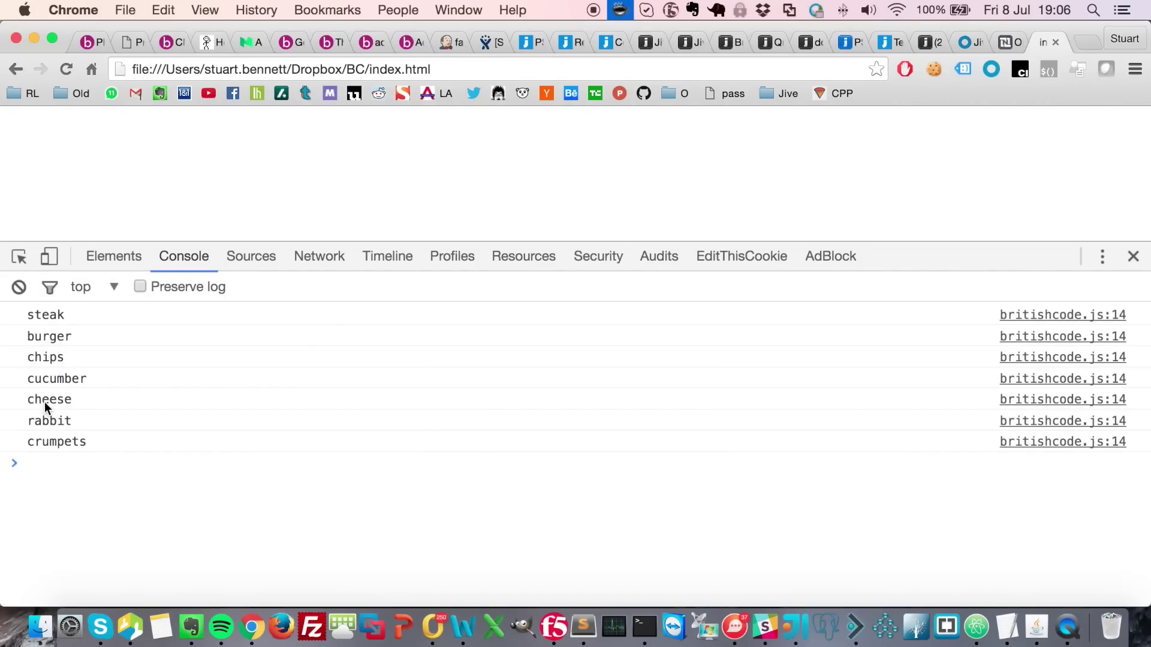
mouse_move(55, 407)
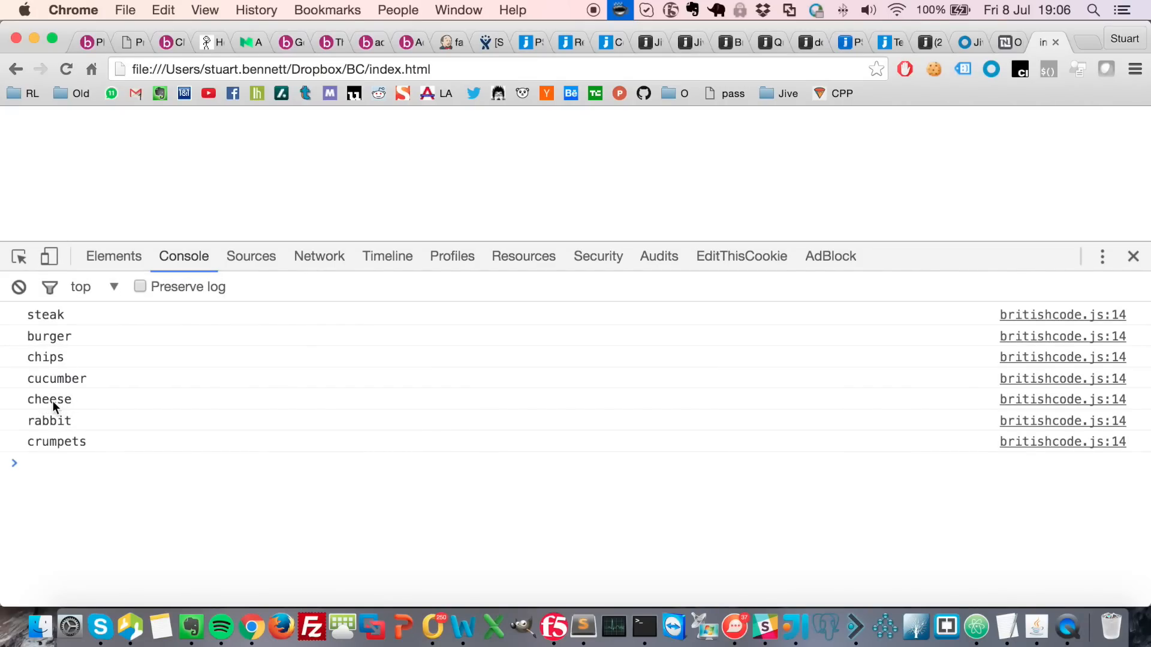
mouse_move(977, 628)
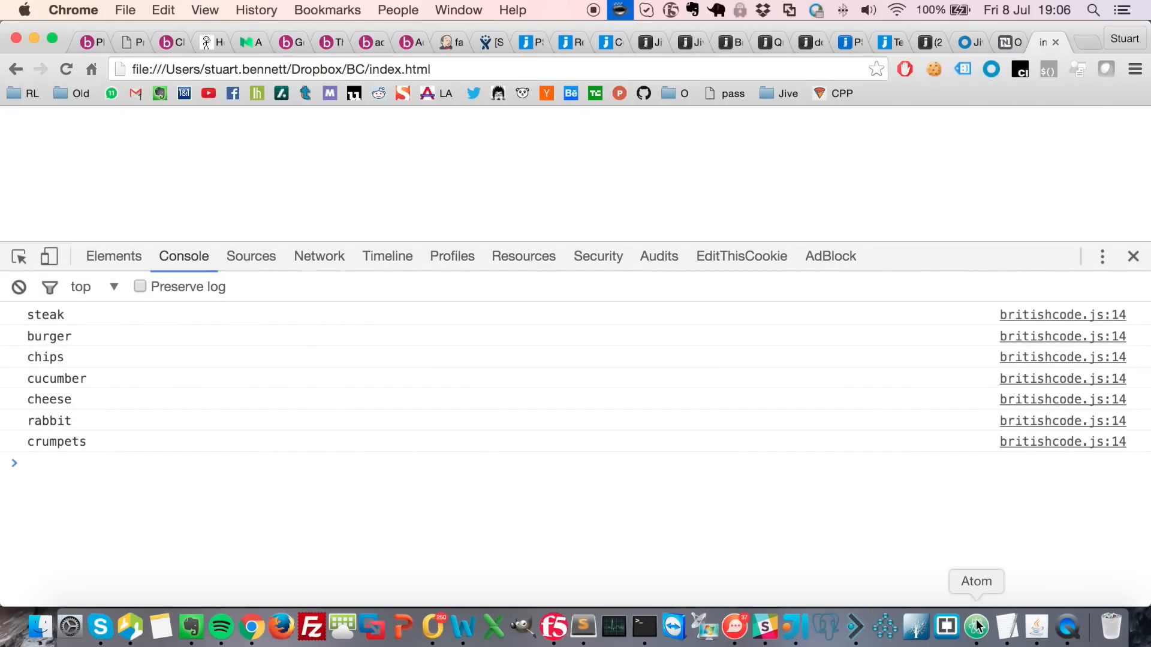
Step: Switch back to the Atom editor from the Dock
click(975, 625)
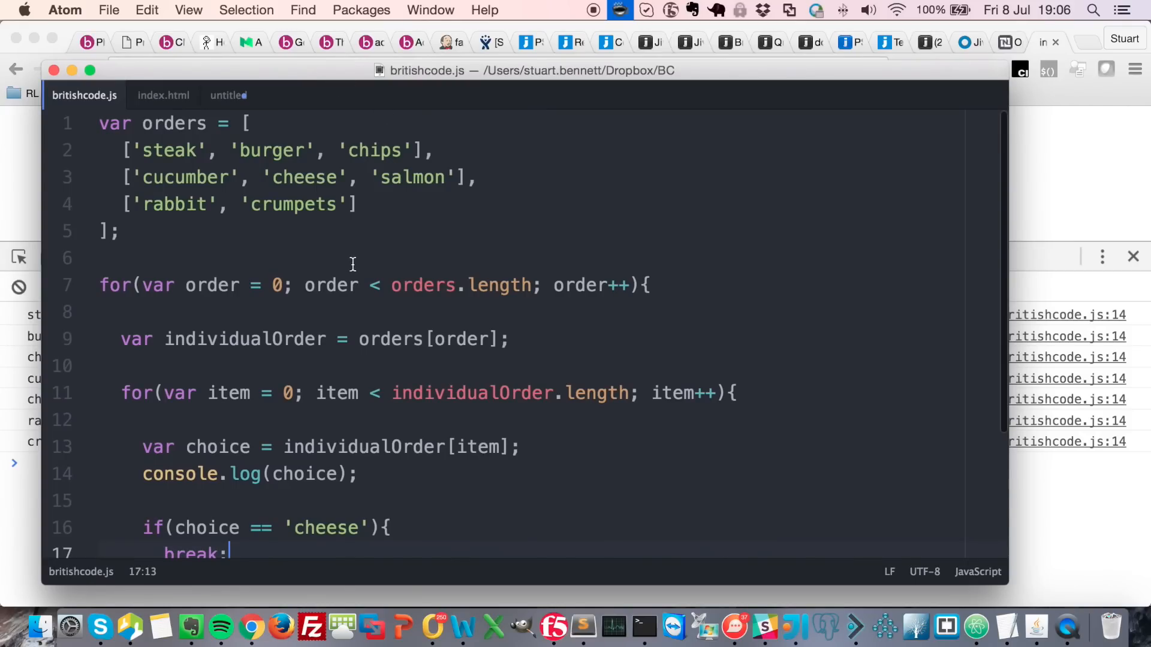
scroll(down, 3)
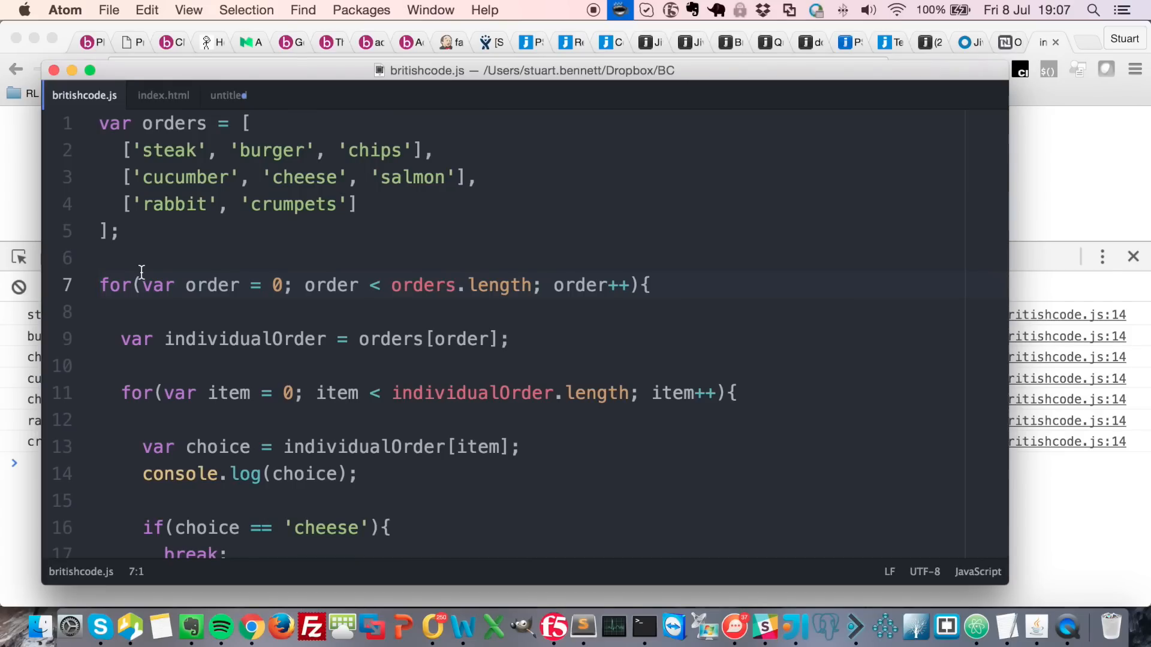
Step: Label the outer for loop ordersLoop: and change break; to break ordersLoop; via autocomplete
text(order)
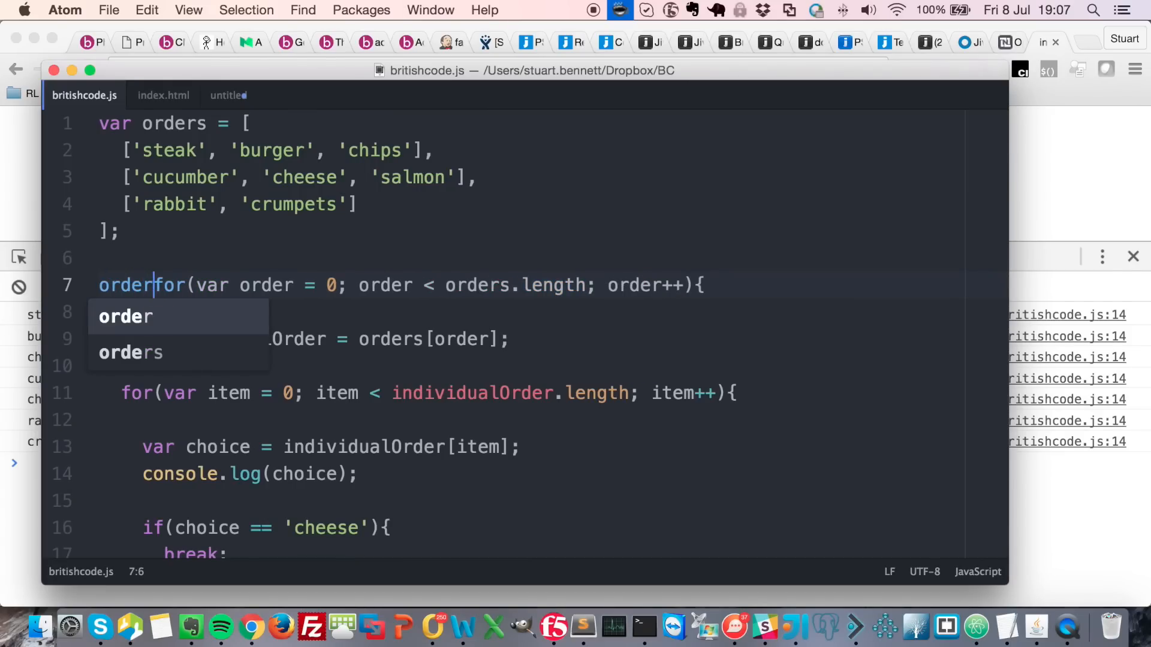
text(sLoop:)
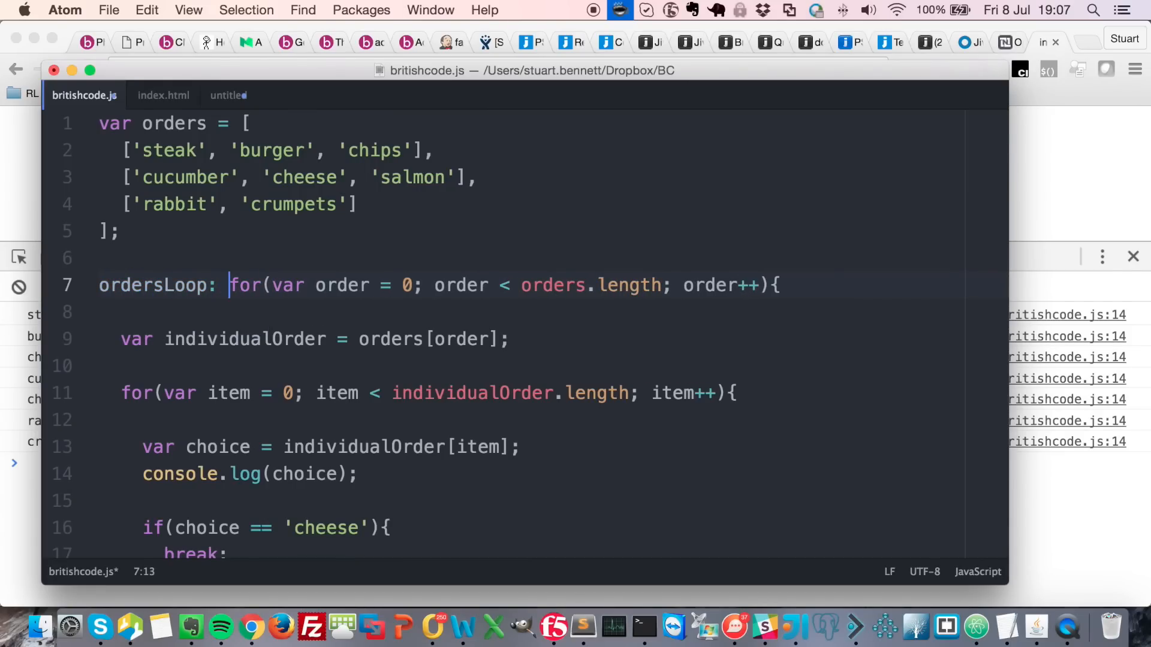
scroll(down, 3)
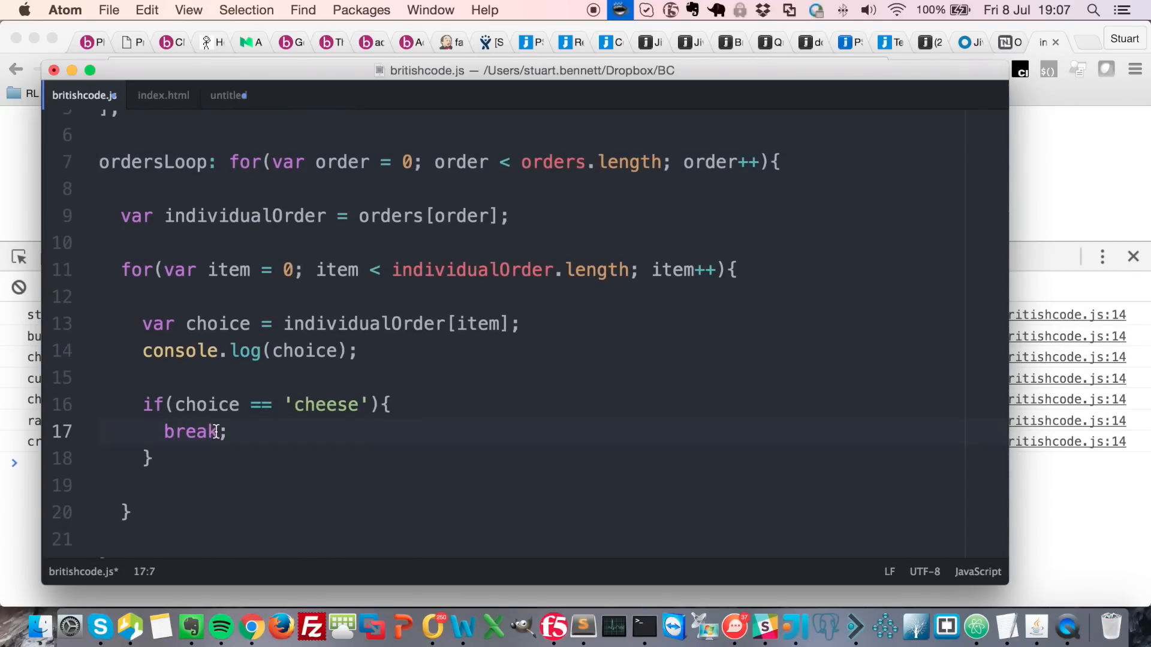
text(ordersL)
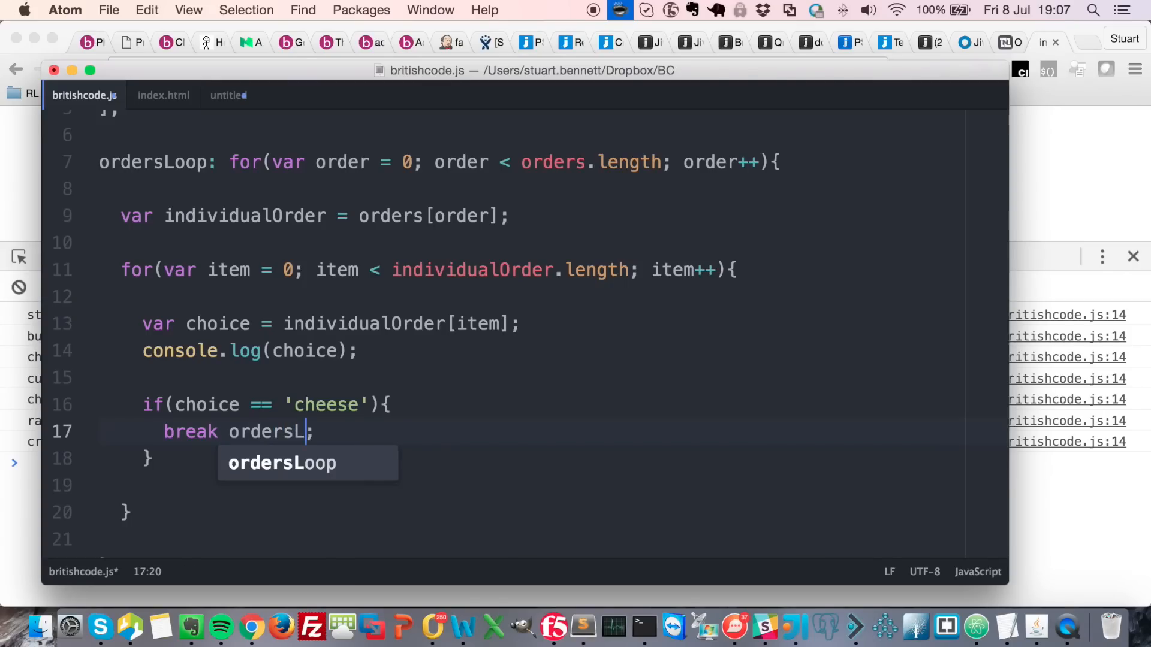
key(Tab)
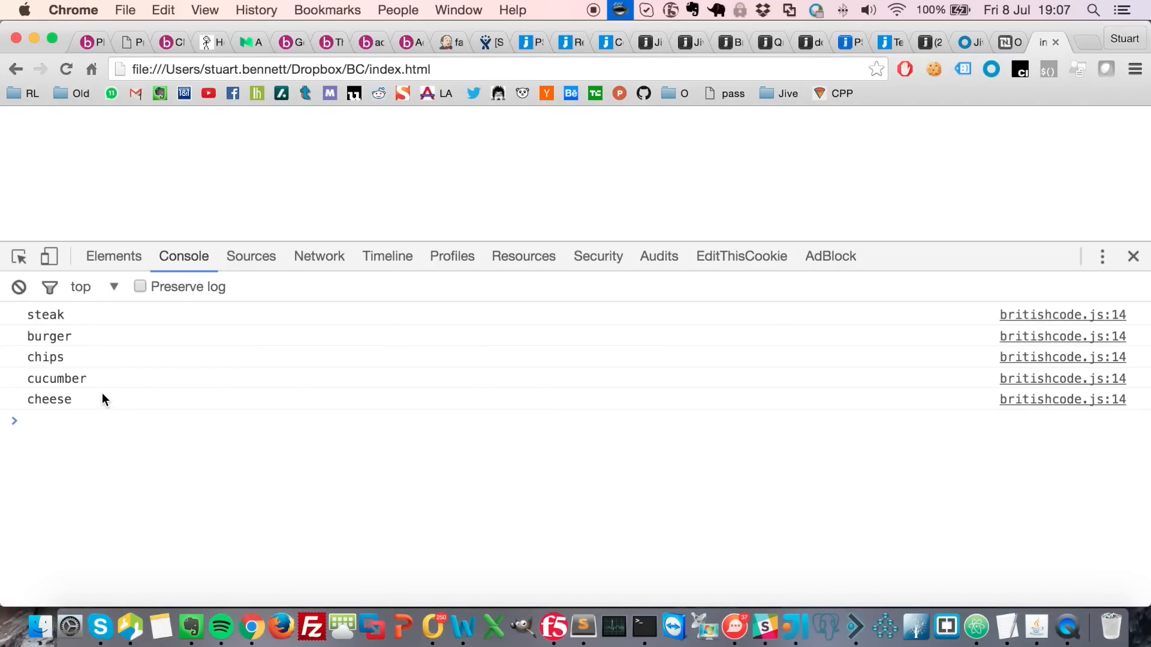
mouse_move(50, 407)
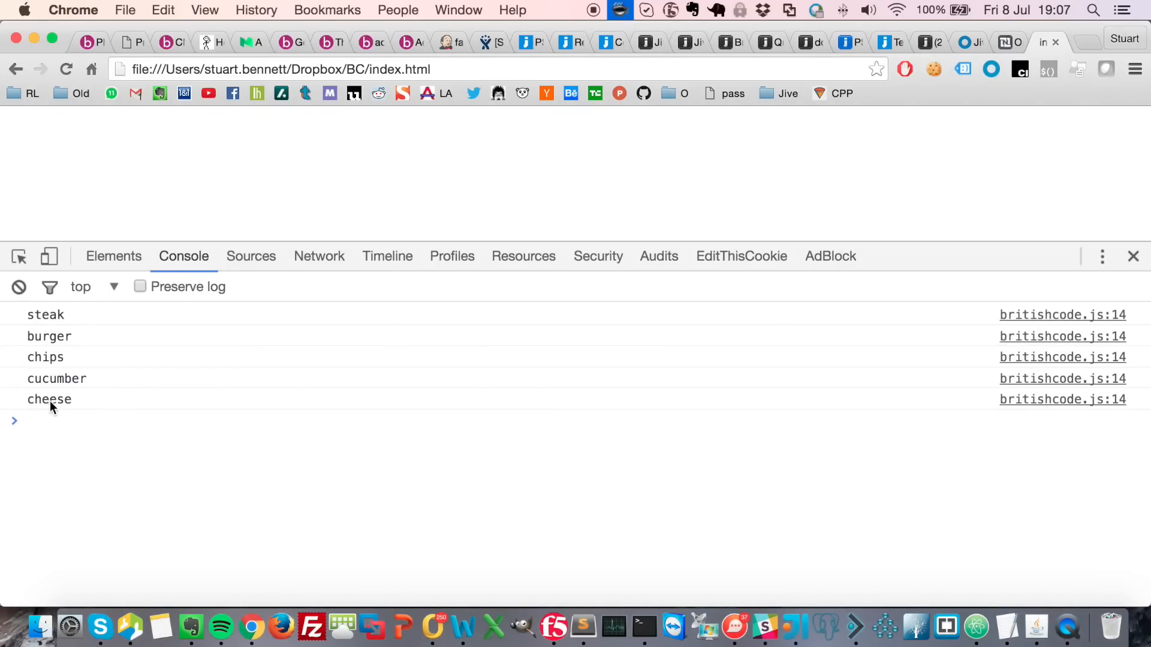
mouse_move(65, 410)
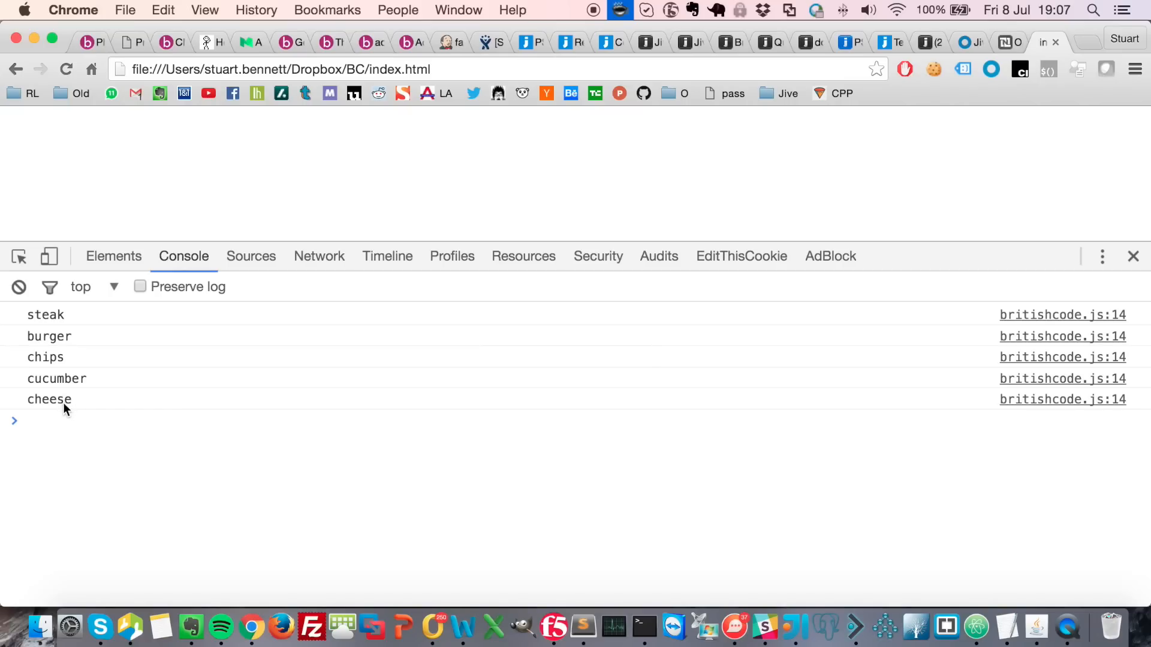
mouse_move(1007, 625)
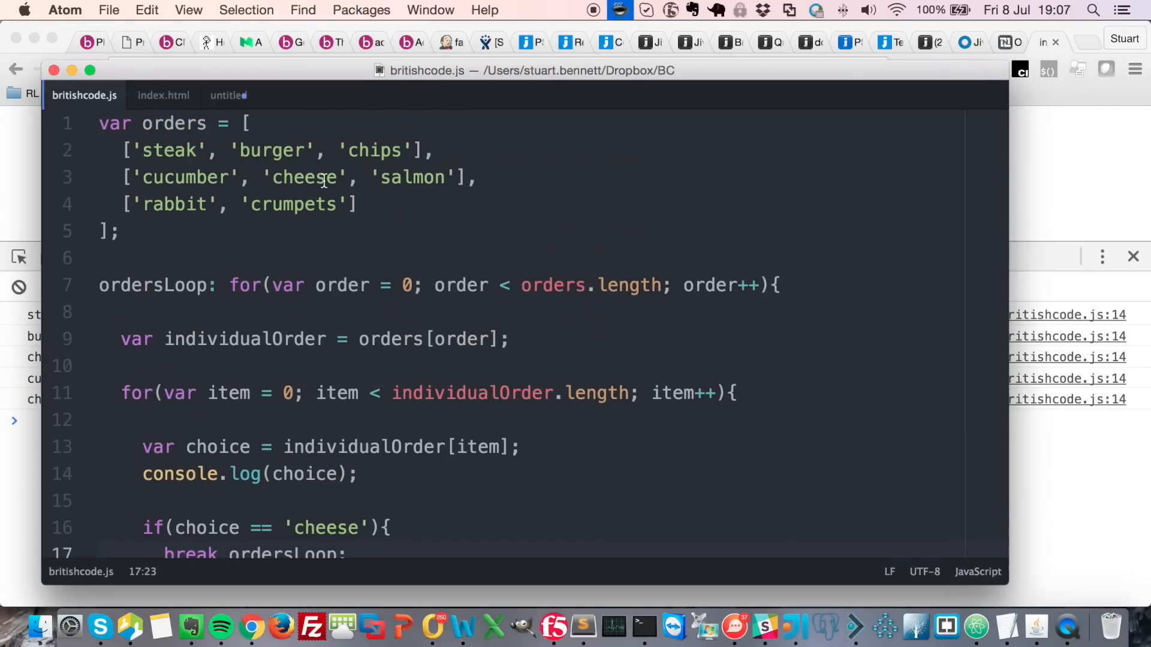
double_click(412, 177)
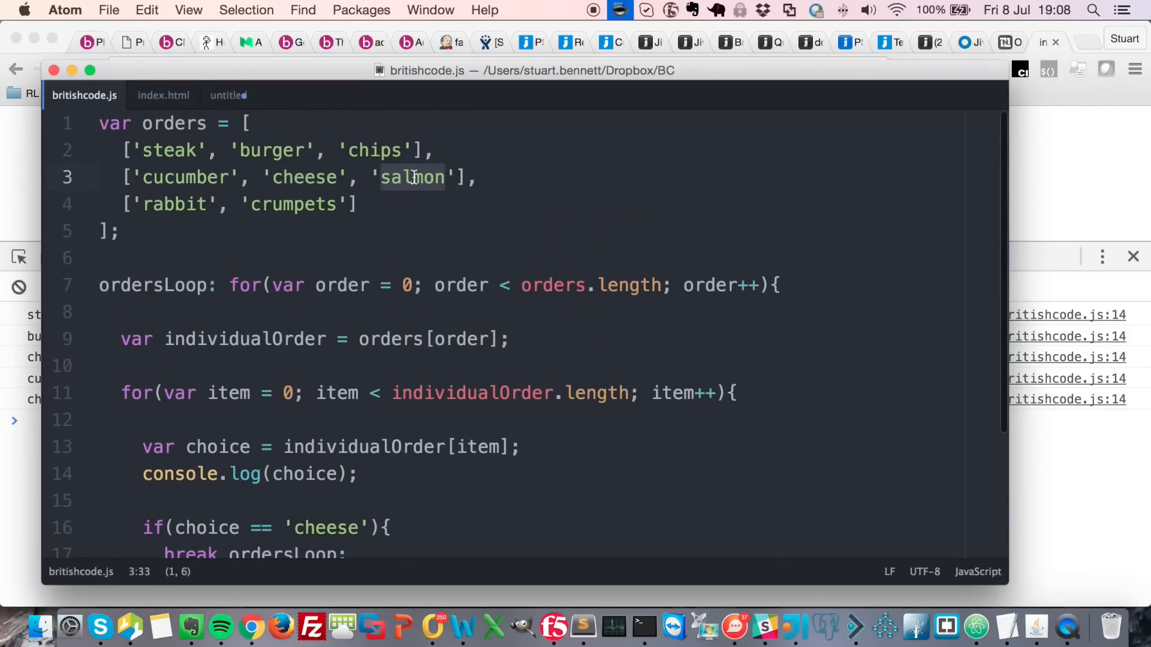
click(300, 204)
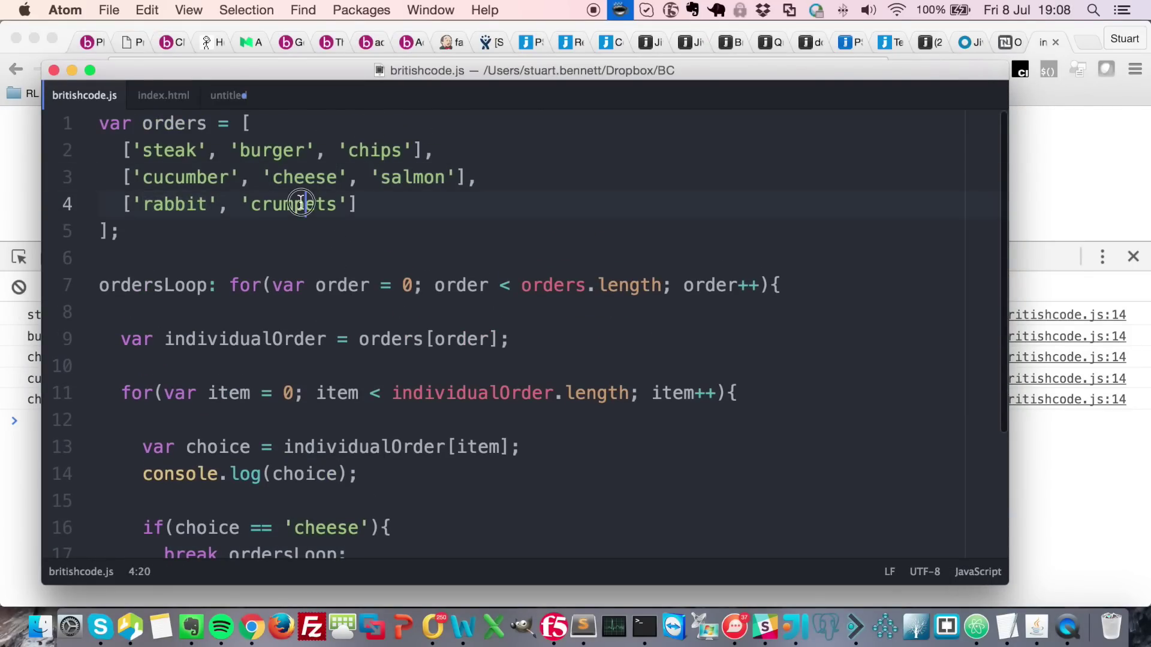
scroll(down, 3)
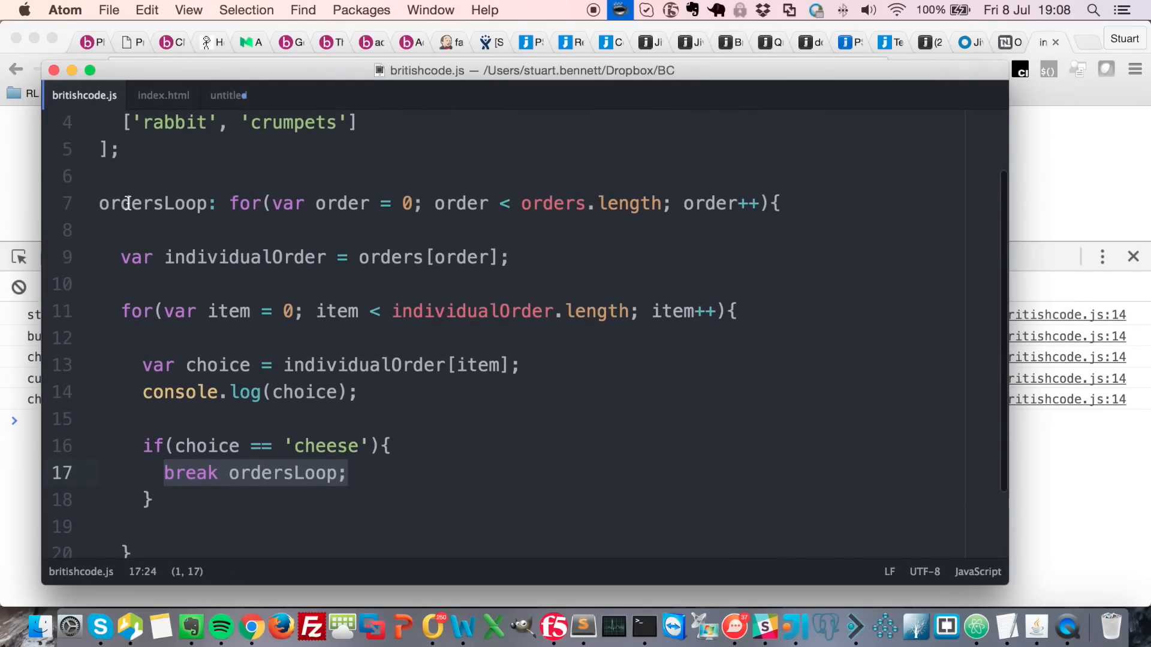
scroll(down, 3)
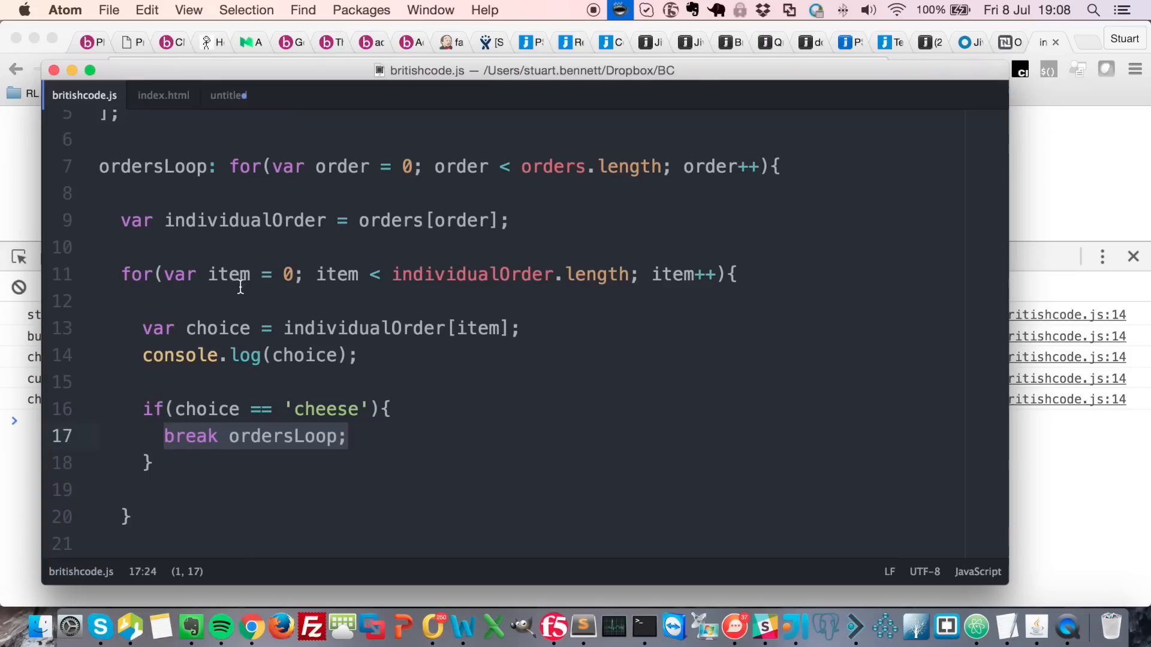